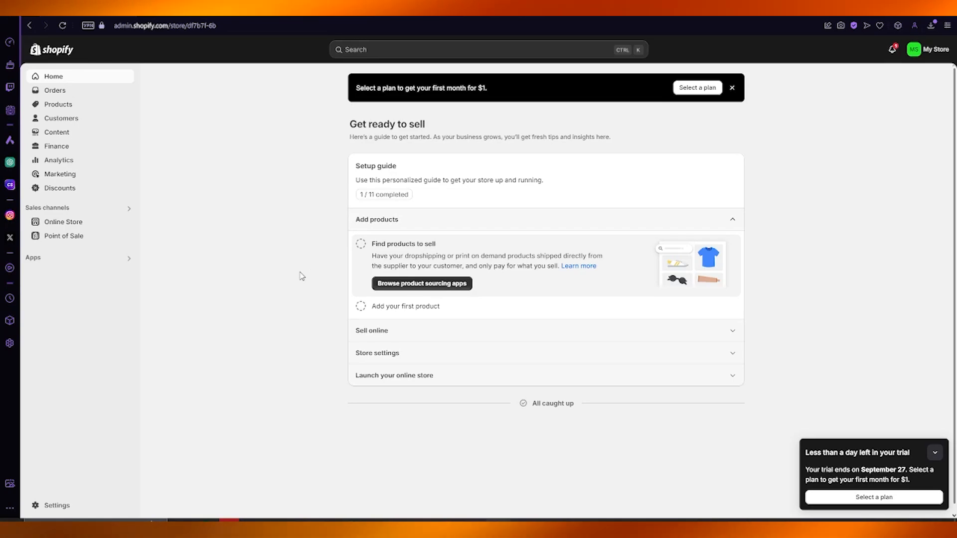
mouse_move(196, 246)
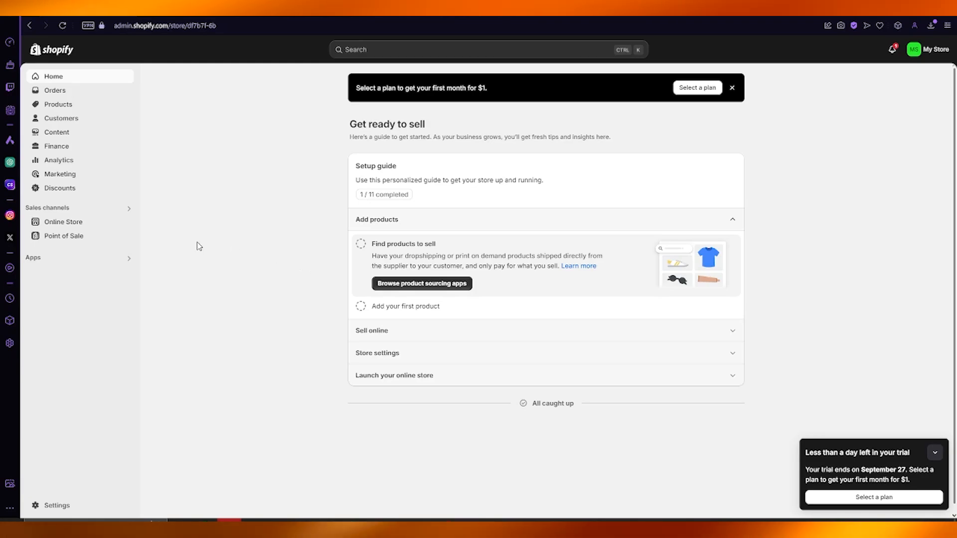
Go from the home dashboard into the store settings and head toward Payments
left_click(56, 505)
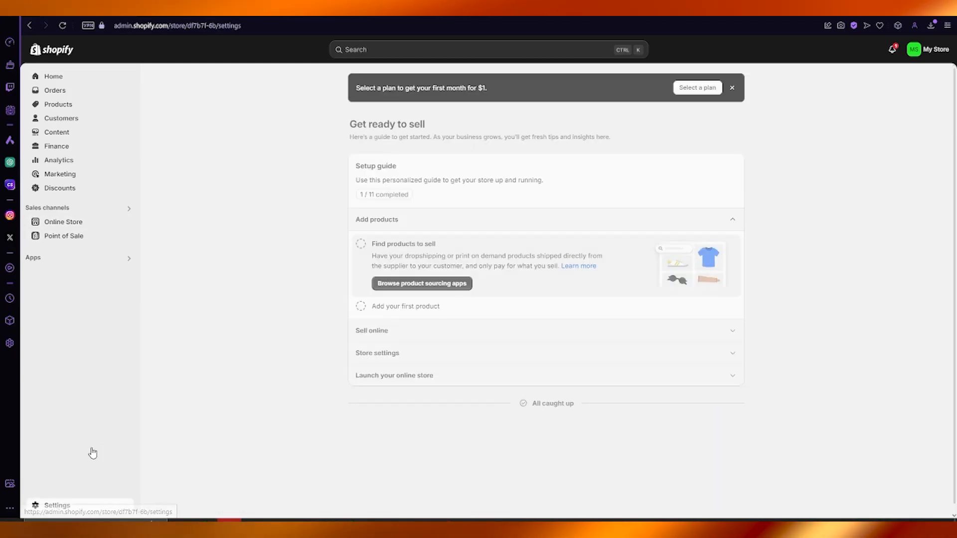
left_click(57, 505)
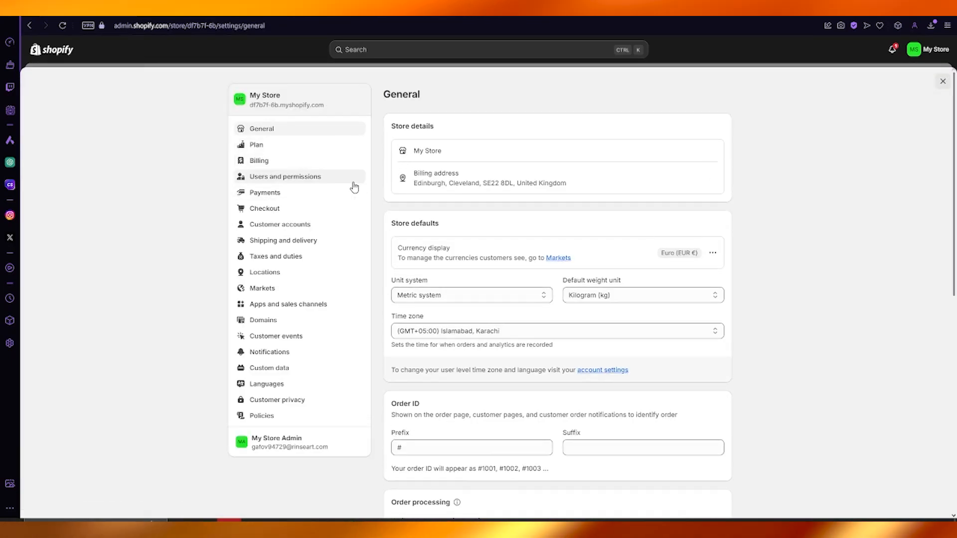
left_click(265, 193)
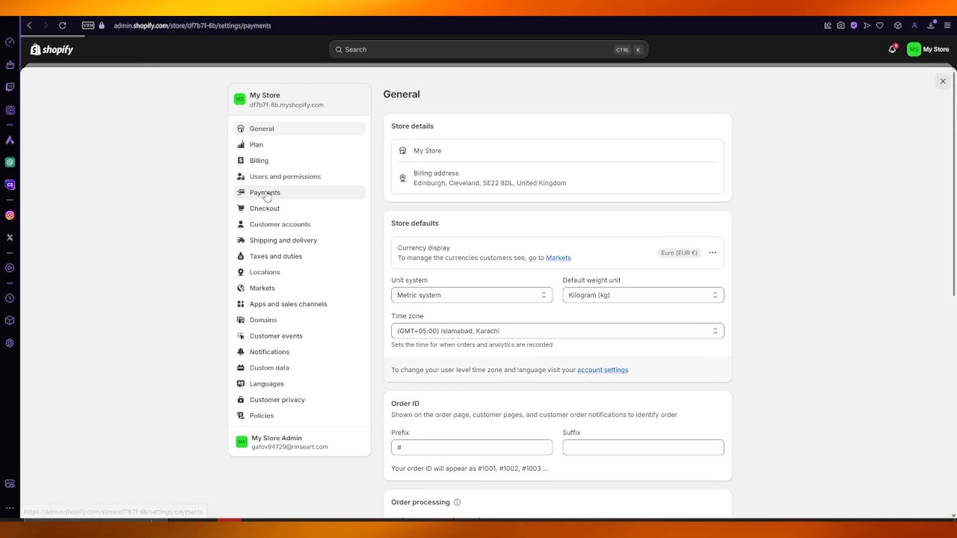
View the Payments settings and review the Supported payment methods section
left_click(265, 192)
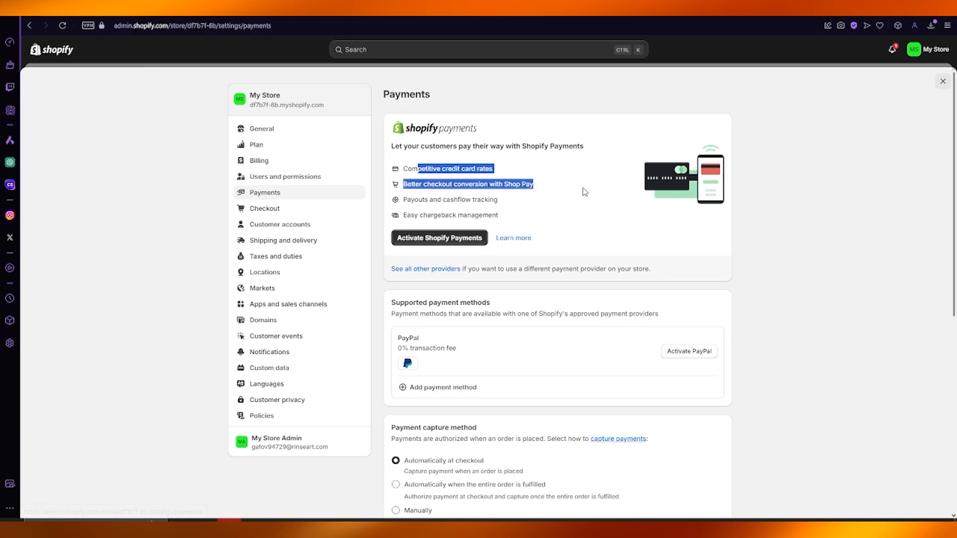
scroll("down", 3)
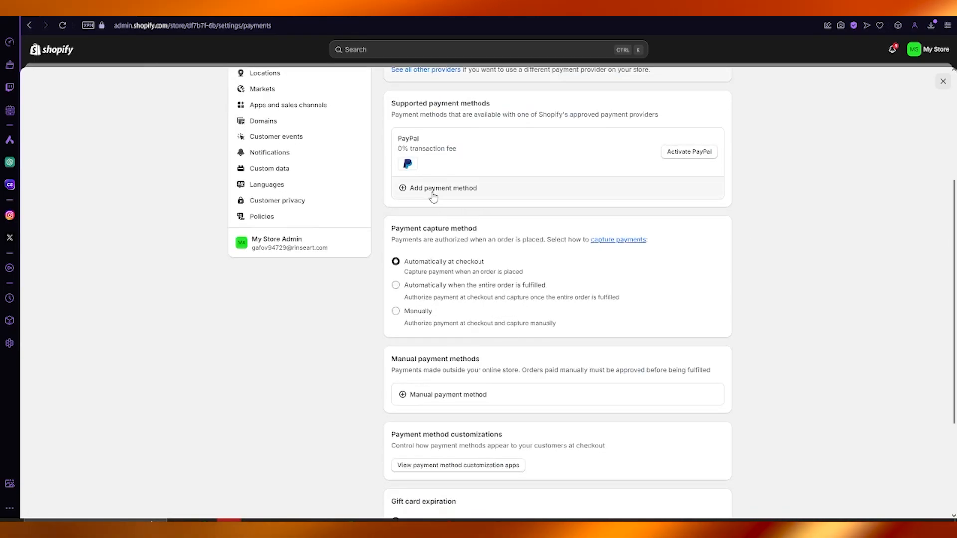
scroll("up", 3)
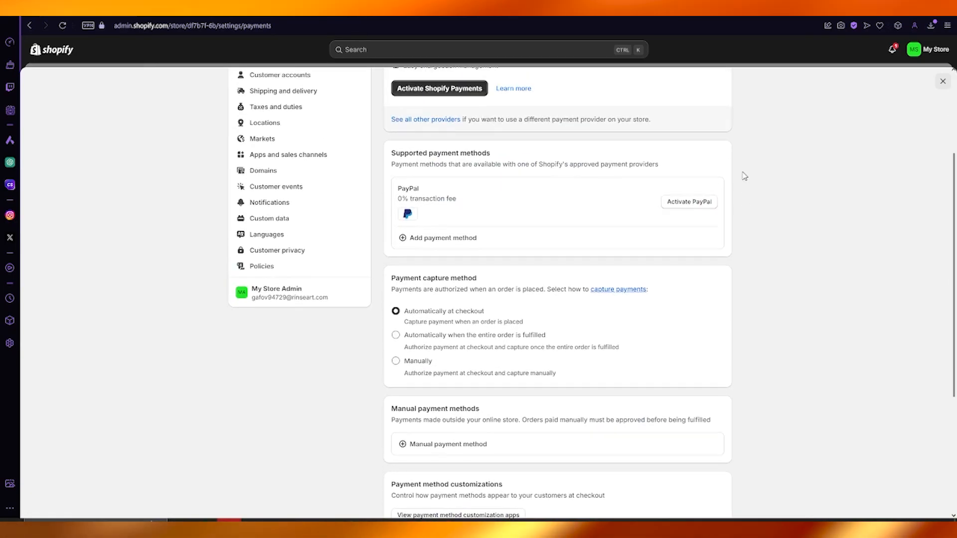
mouse_move(689, 203)
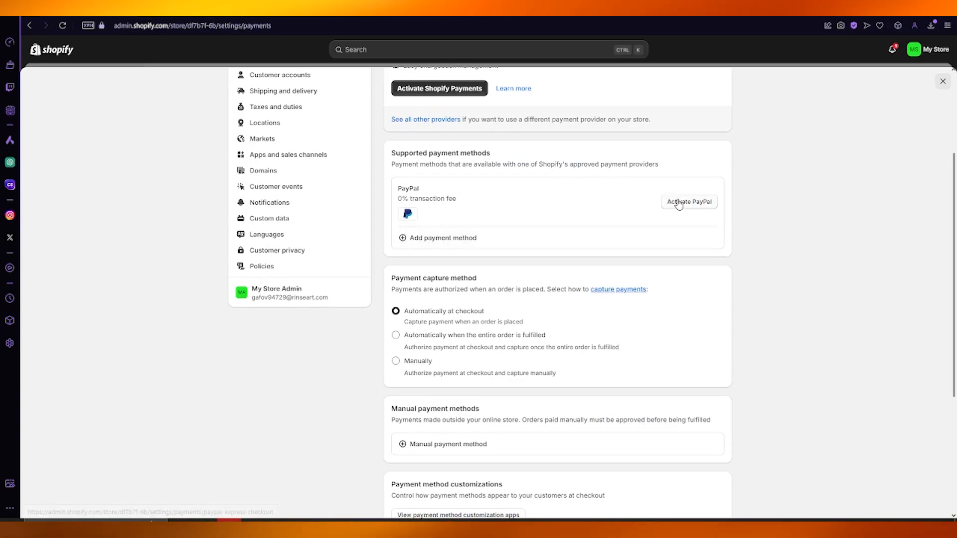
mouse_move(790, 210)
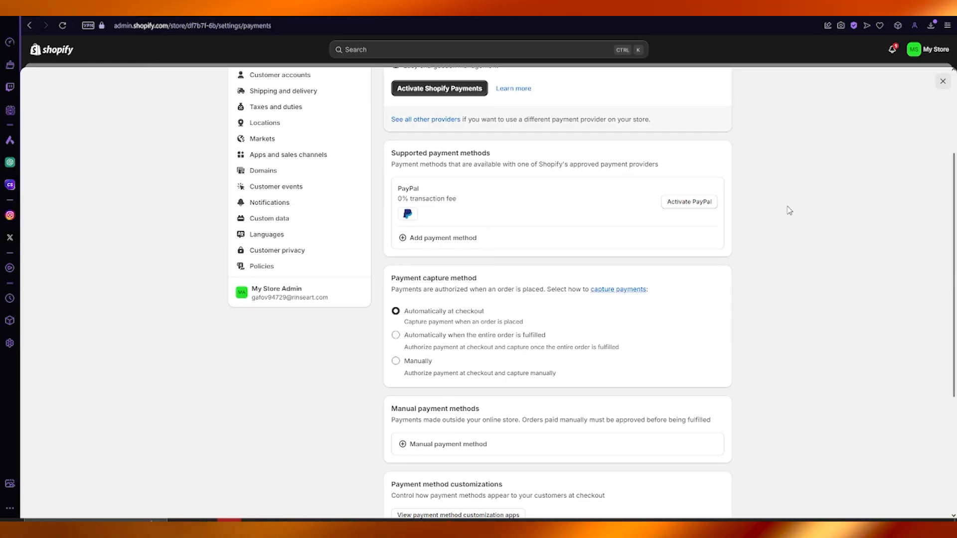
Add a payment method by provider, searching for '2 Advanced Credit/Debit Card - UseePay'
left_click(442, 237)
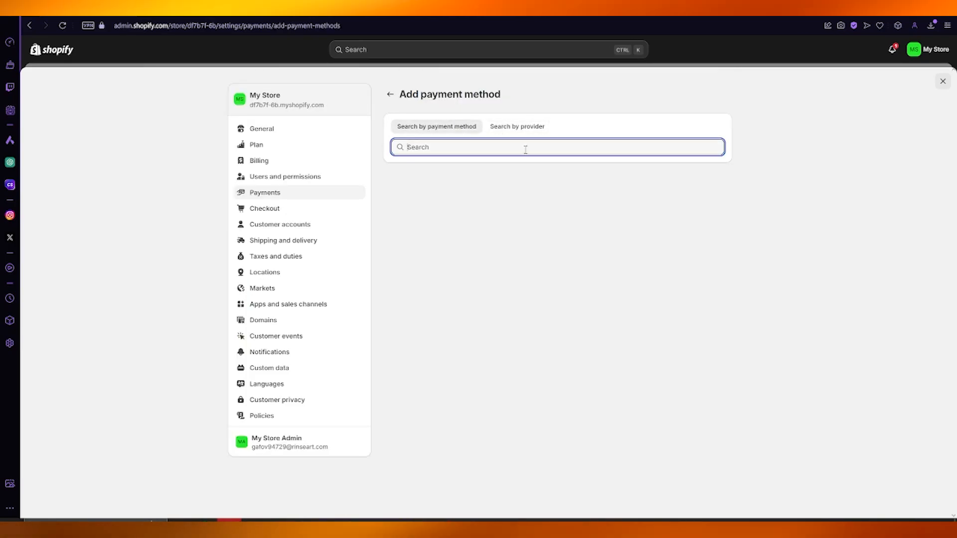
left_click(516, 126)
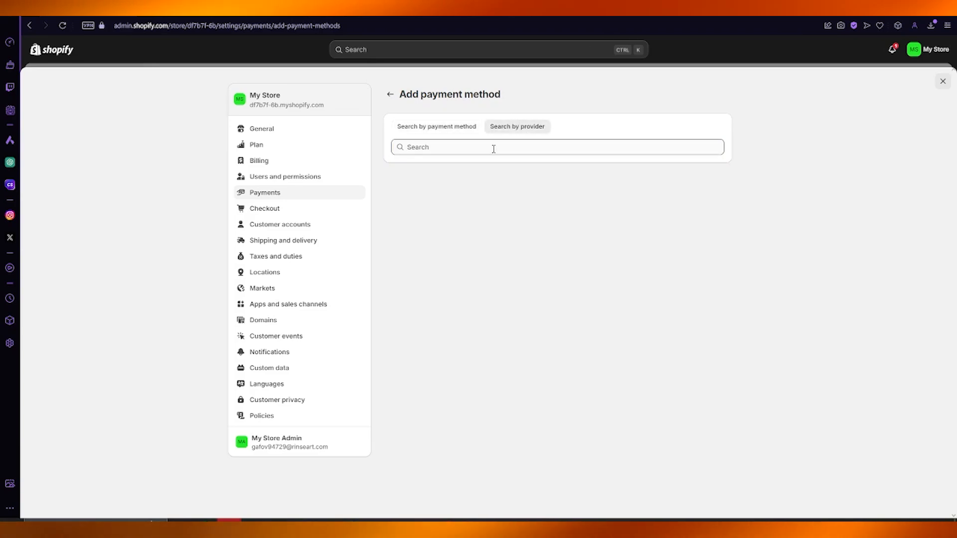
left_click(493, 147)
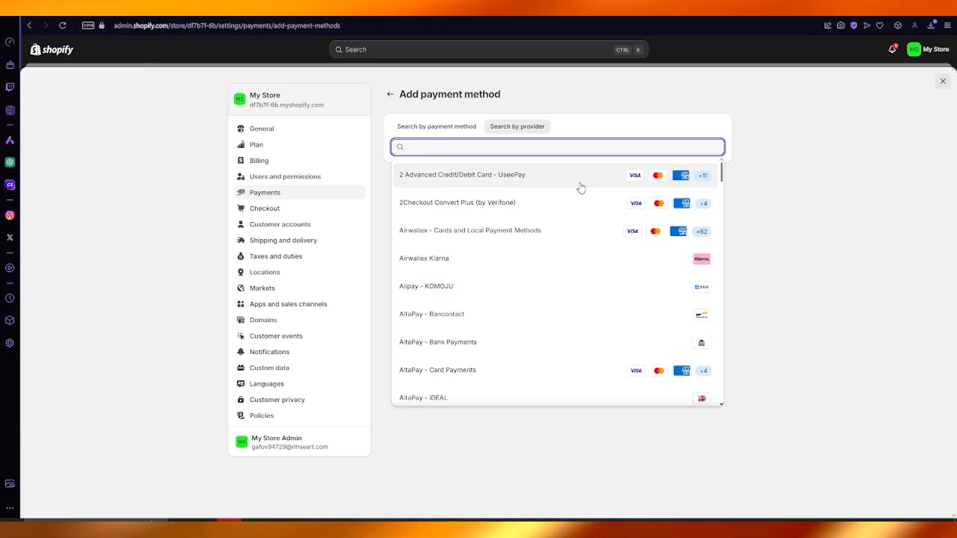
type("2 Advanced Credit/Debit Card - UseePay")
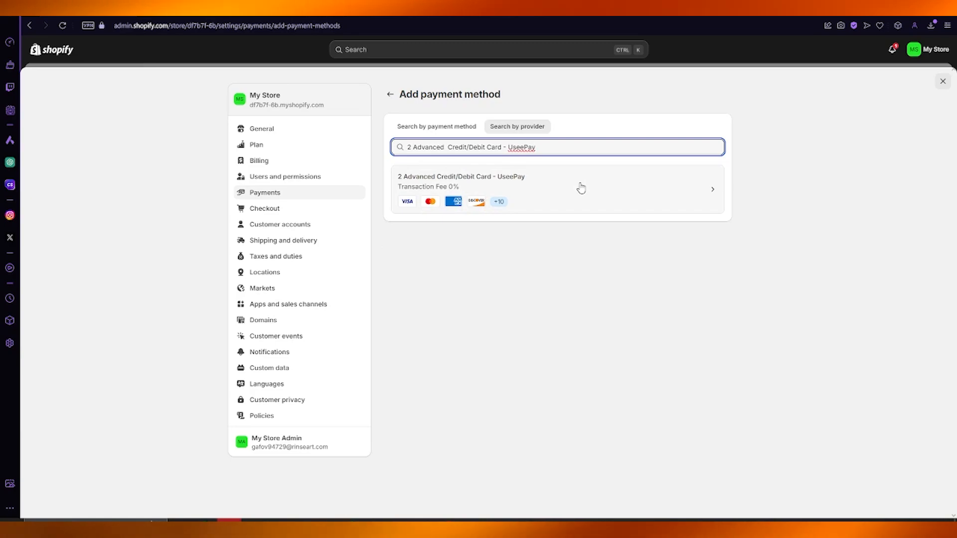
View the 2 Advanced Credit/Debit Card - UseePay provider page, then return to Home
left_click(555, 181)
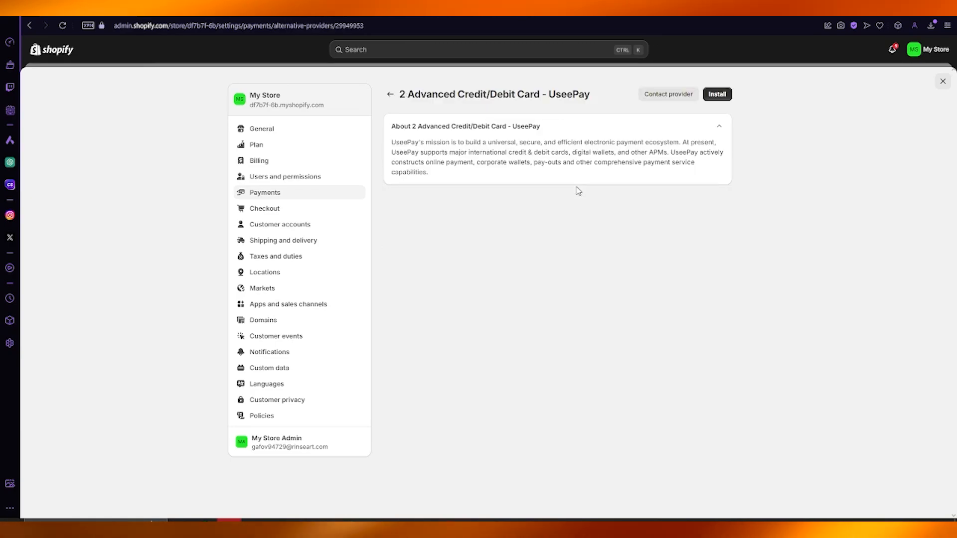
mouse_move(525, 139)
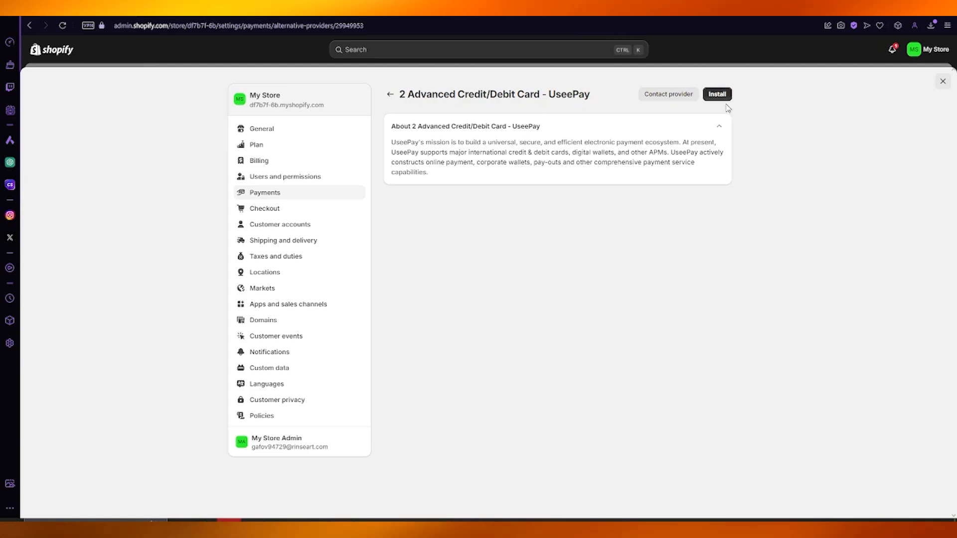
left_click(942, 80)
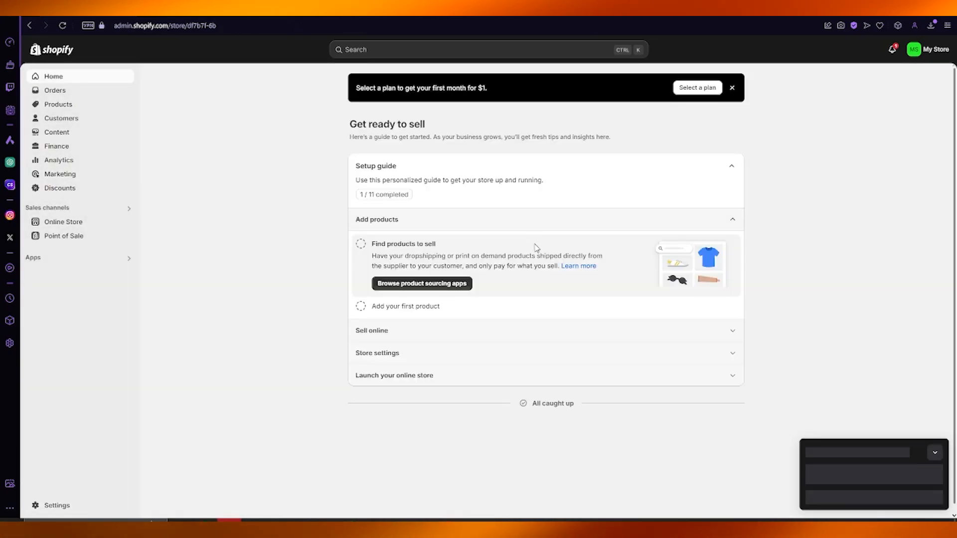
left_click(55, 506)
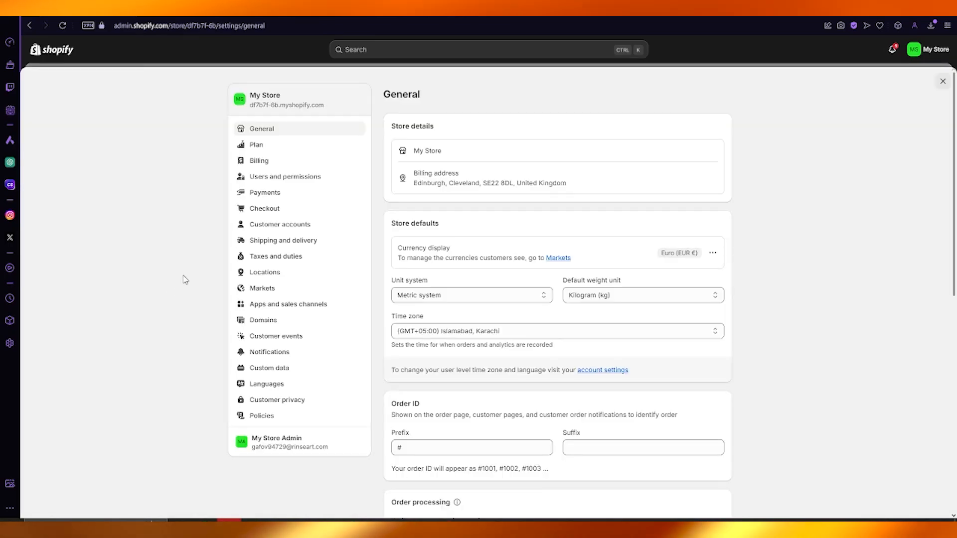
left_click(265, 193)
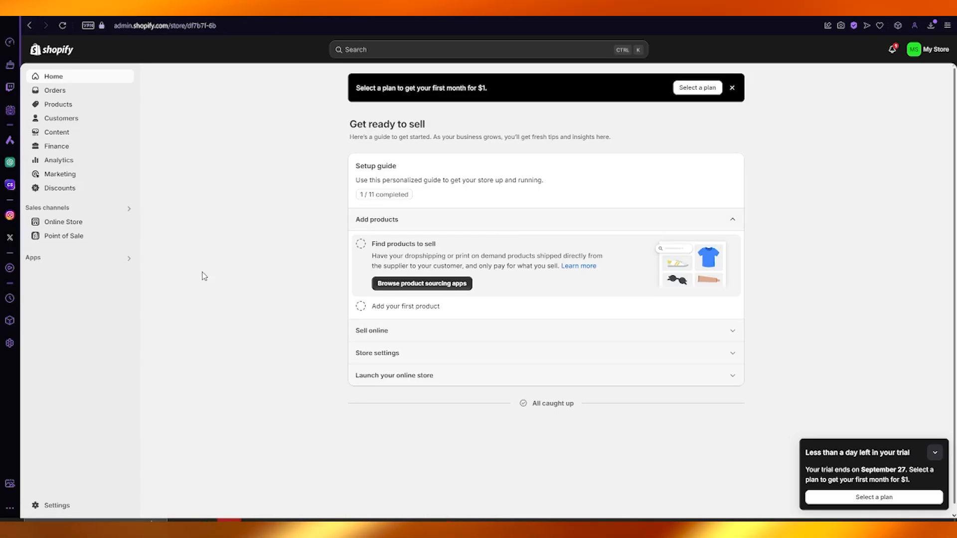
mouse_move(185, 276)
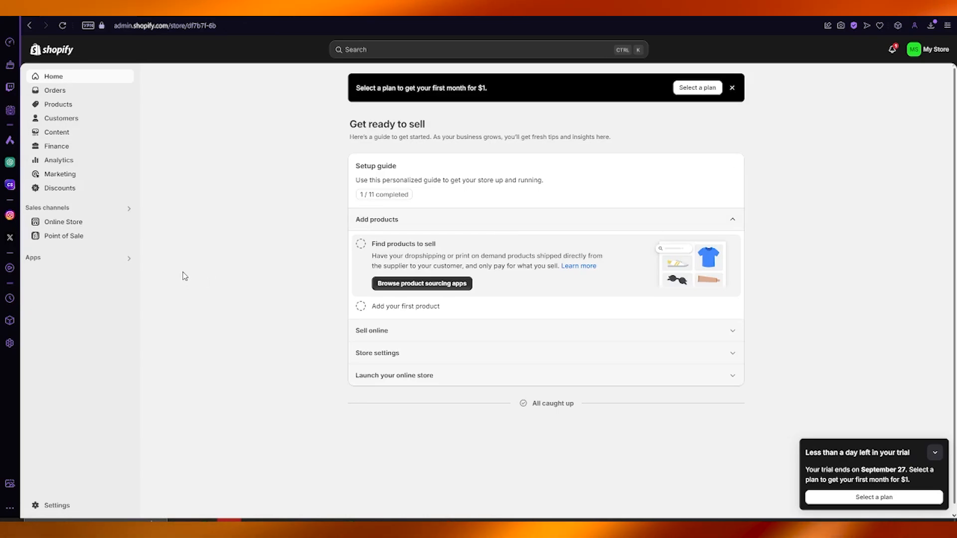